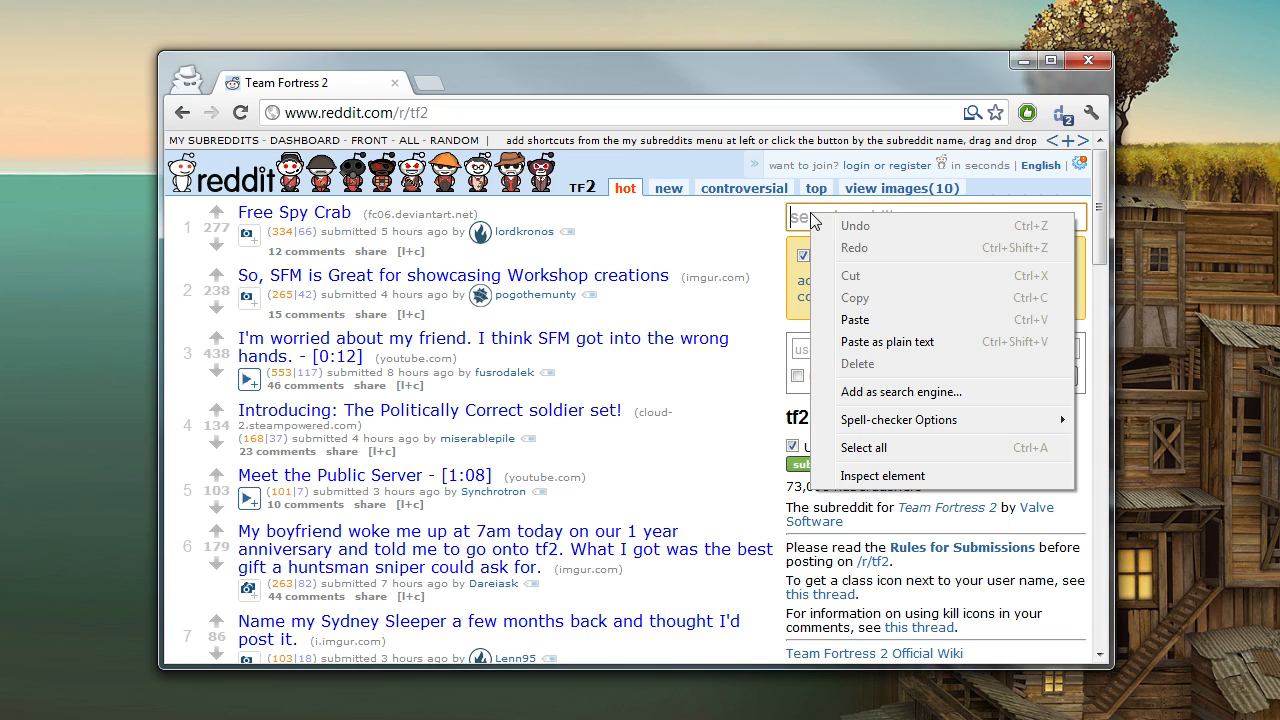
pyautogui.moveTo(932, 390)
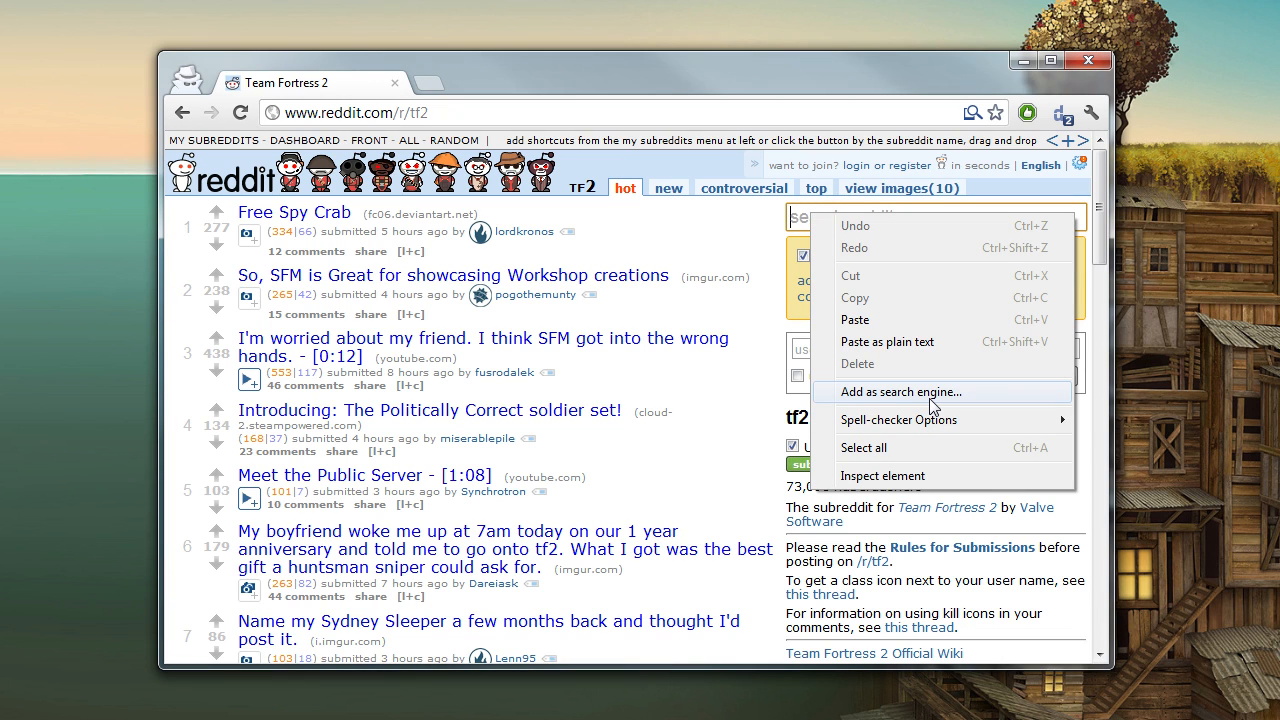
# Choose 'Add as search engine...' for the r/tf2 Reddit search box.
pyautogui.click(900, 390)
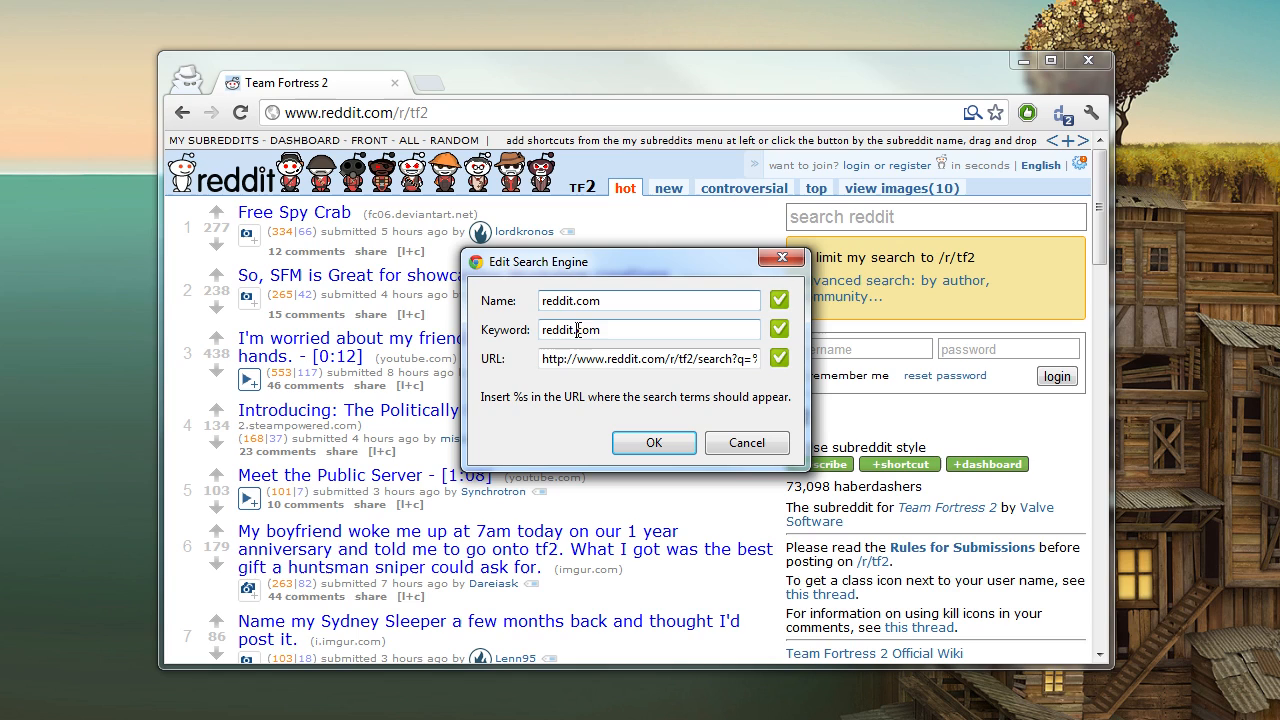
# Replace the reddit.com keyword with a short custom keyword and save the search engine.
pyautogui.doubleClick(570, 330)
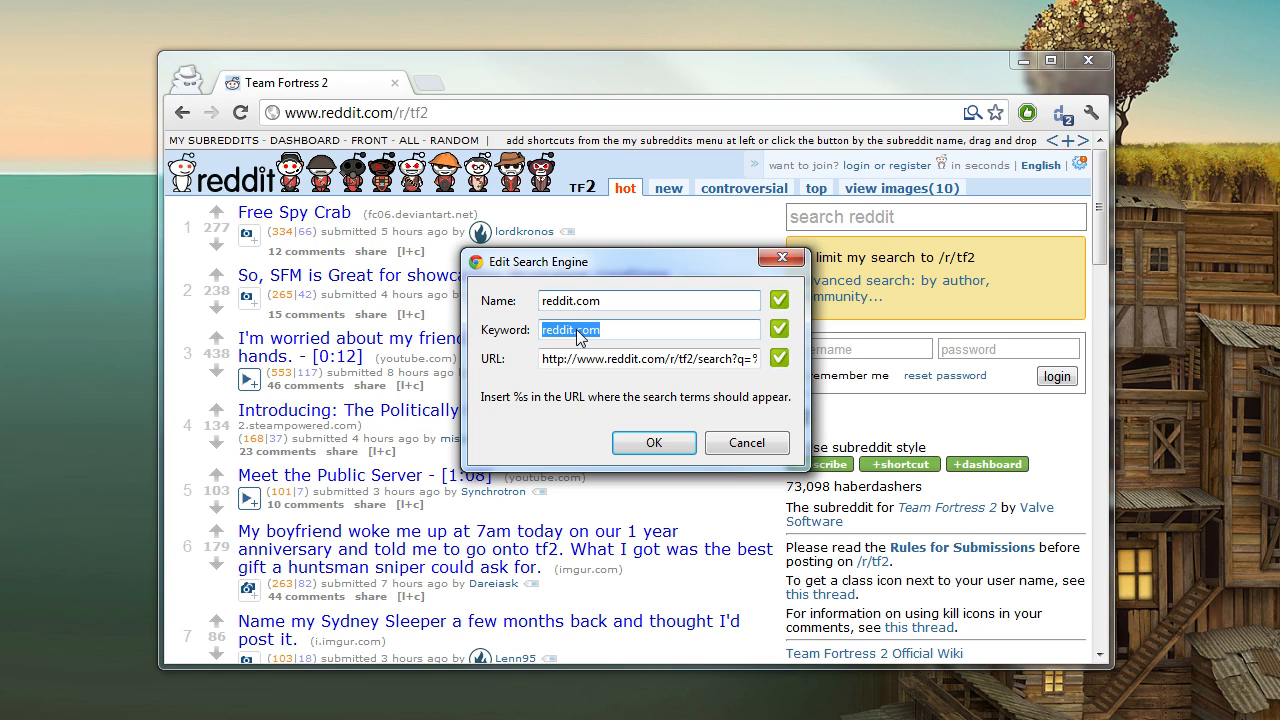
pyautogui.write('ea')
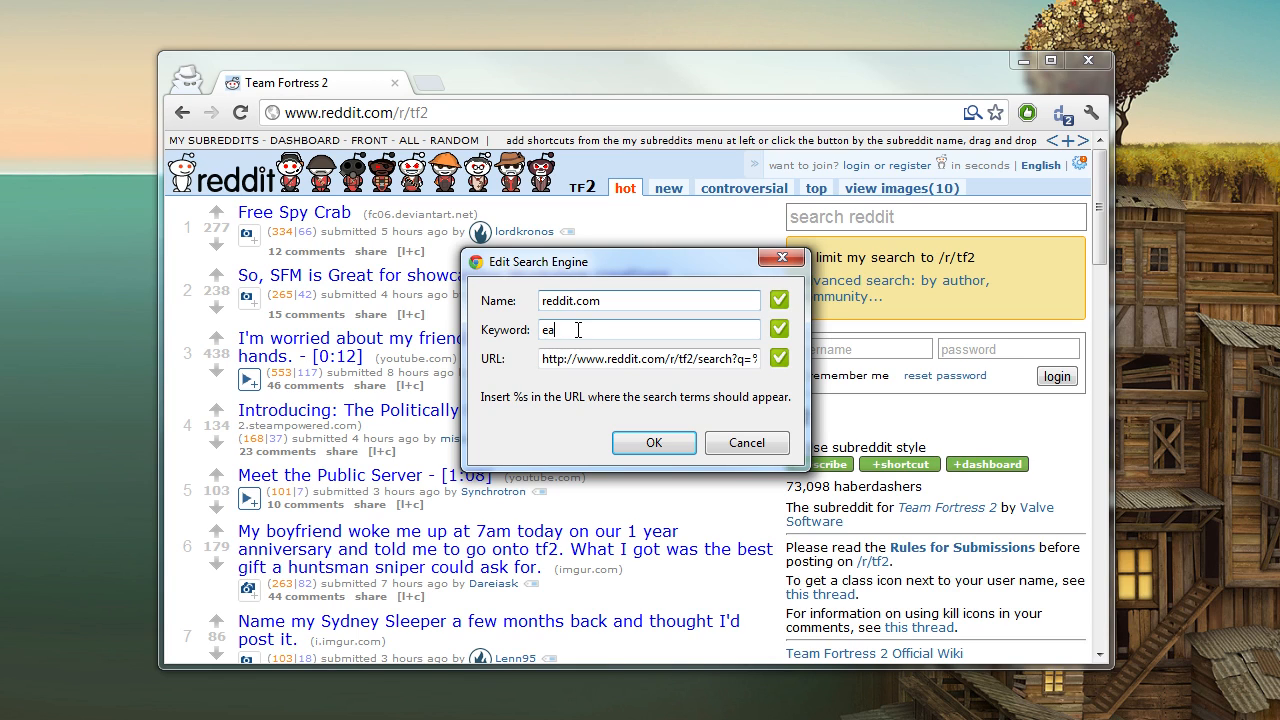
pyautogui.write('ra')
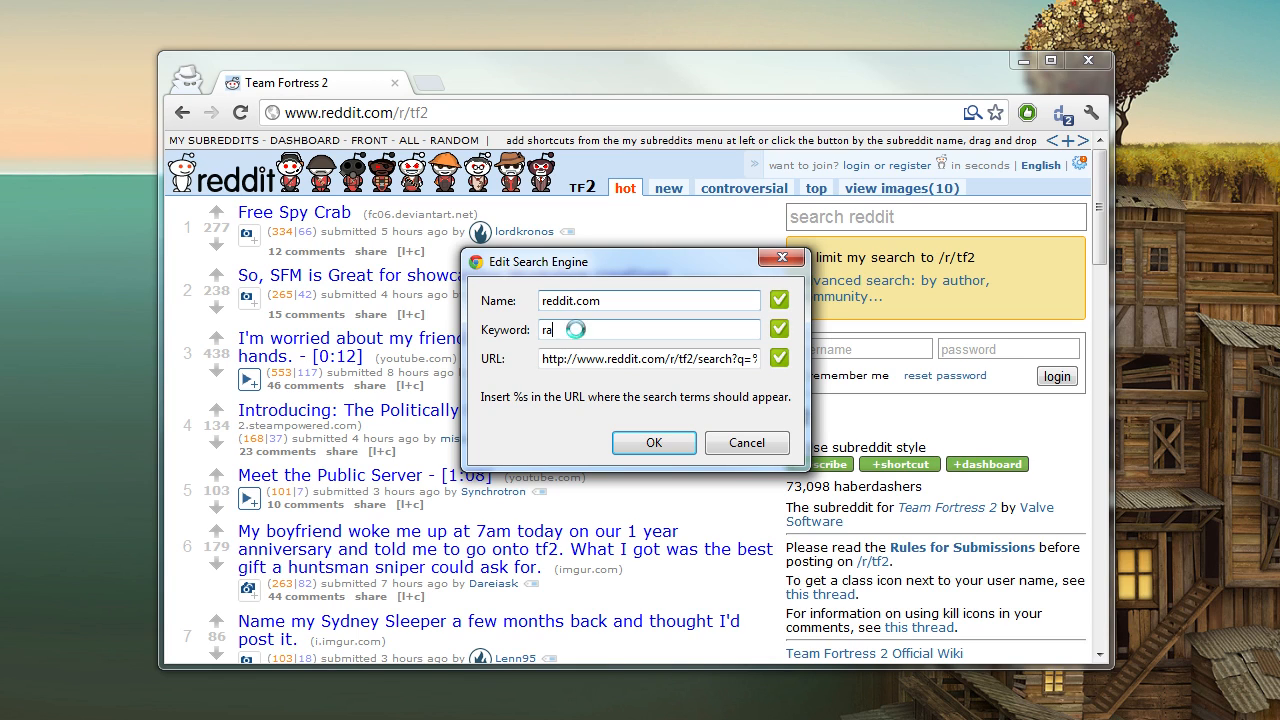
pyautogui.write('s')
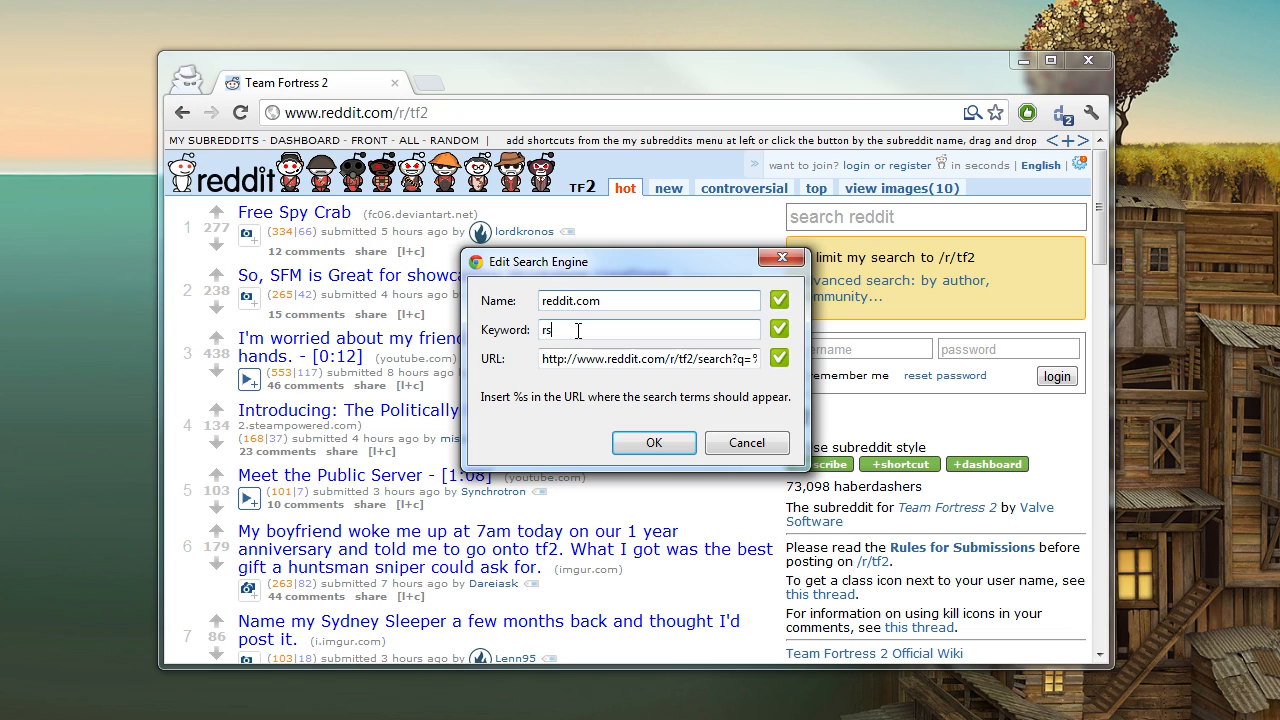
pyautogui.click(652, 442)
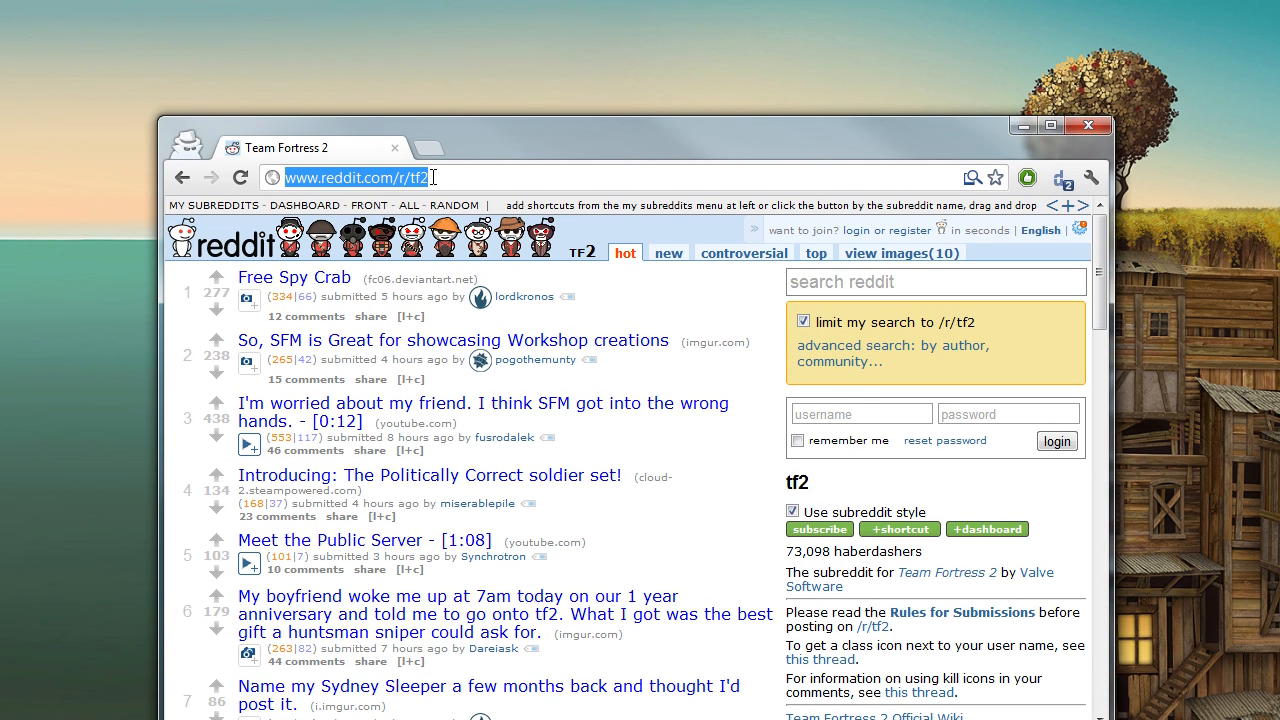
# Enter the new keyword in the address bar to search reddit.com and start a query.
pyautogui.write('ea')
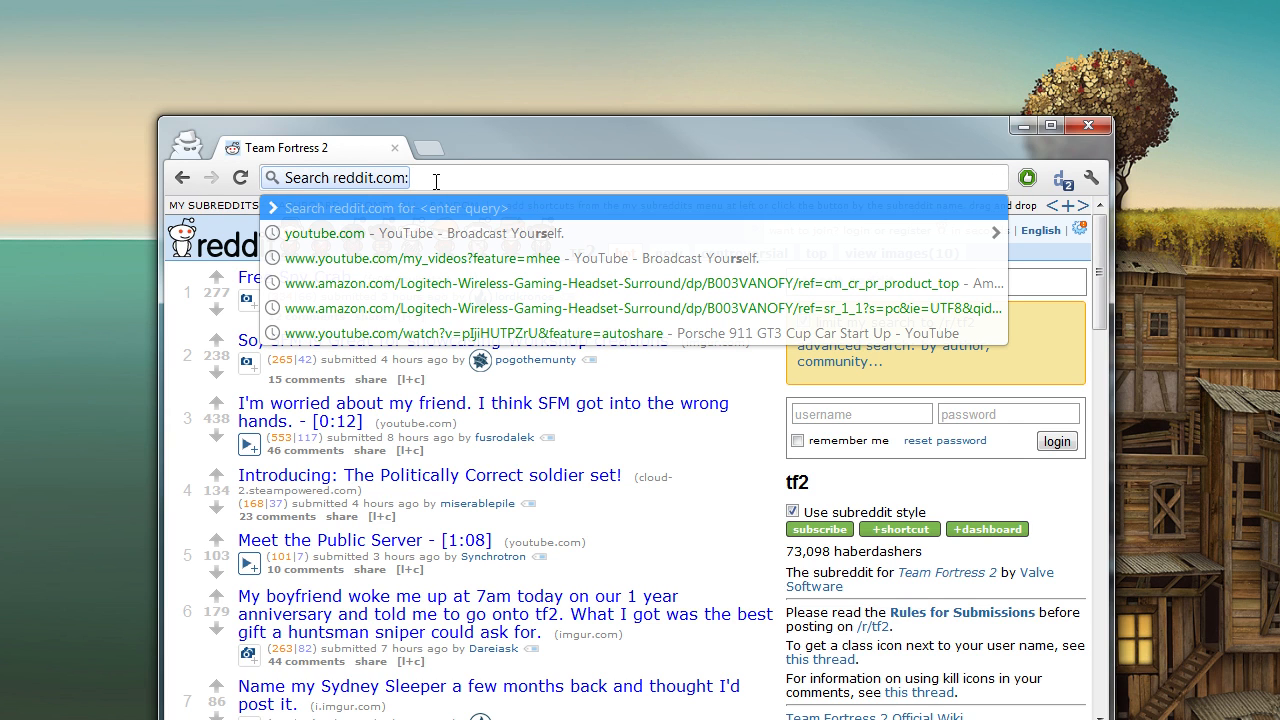
pyautogui.write('g')
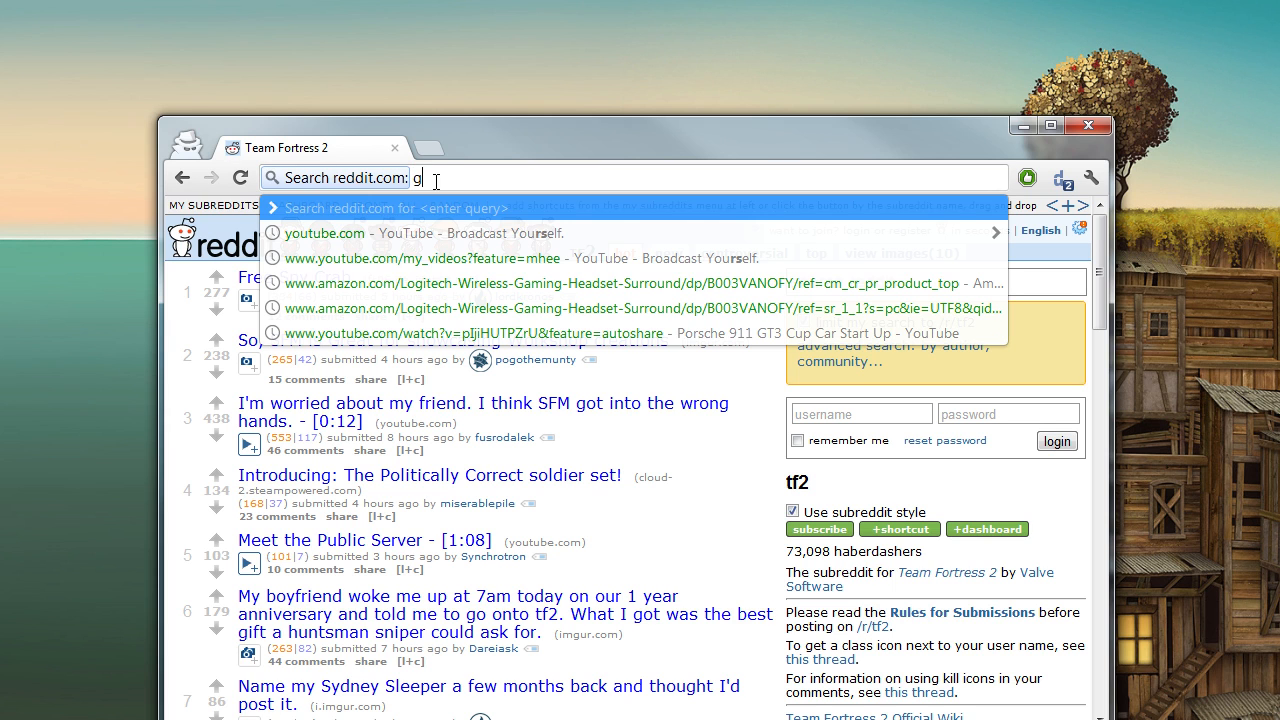